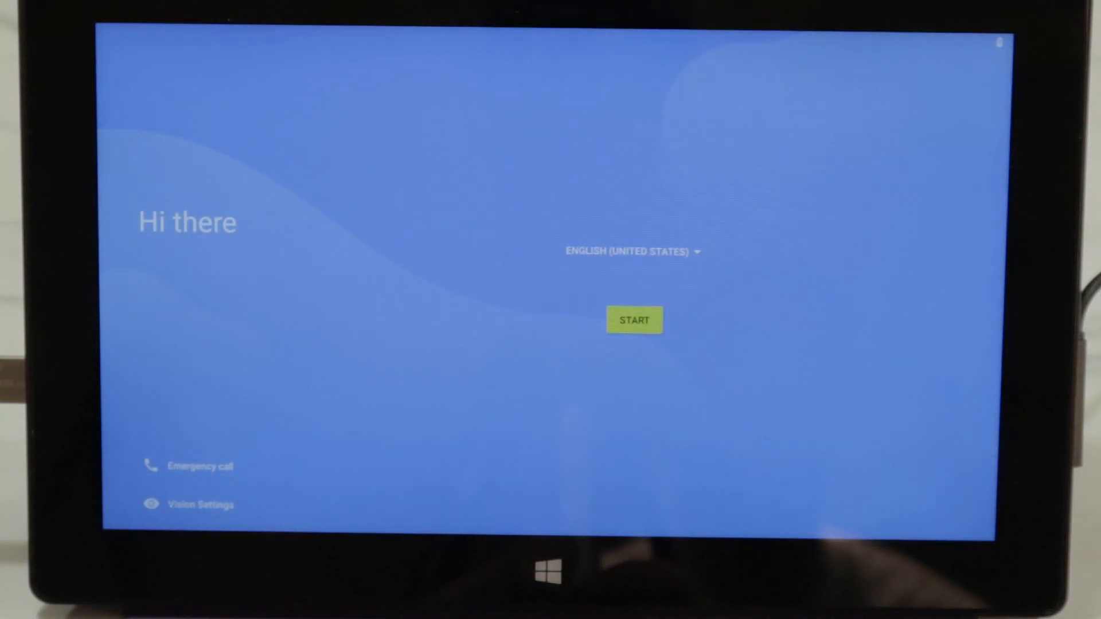
# Step: Start the first-run setup, skip Wi-Fi, and accept the shown date and time
pyautogui.click(634, 320)
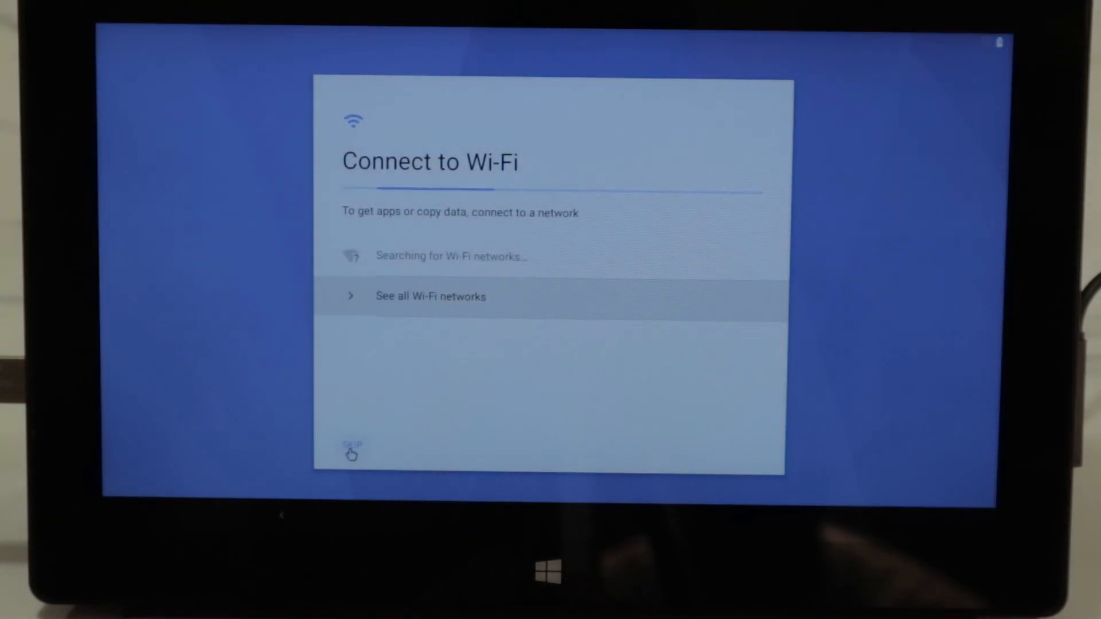
pyautogui.click(351, 446)
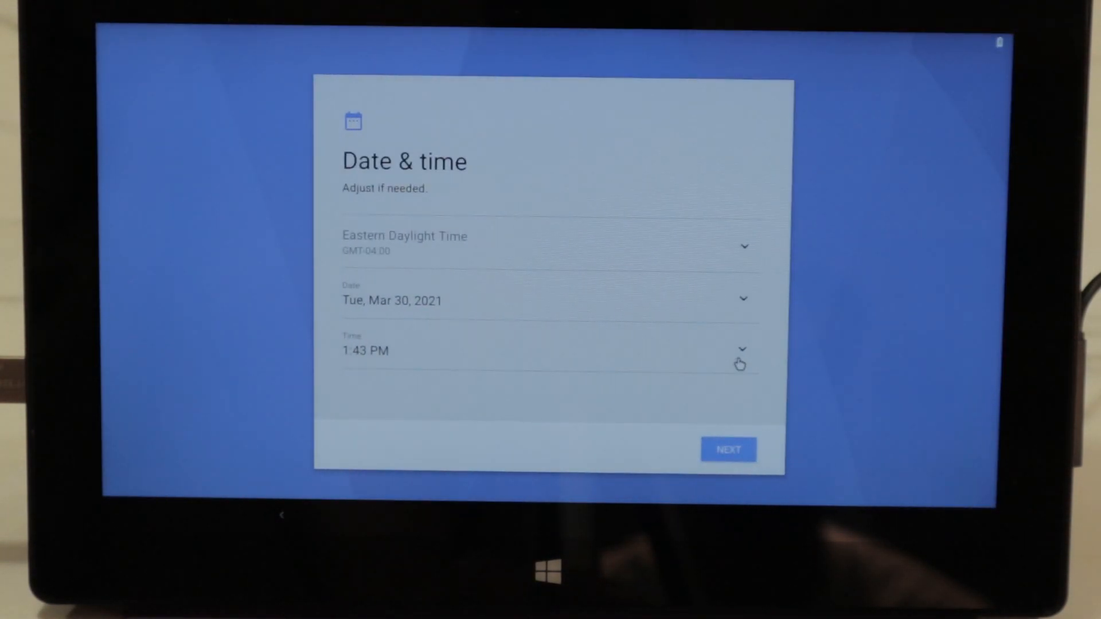
pyautogui.moveTo(724, 462)
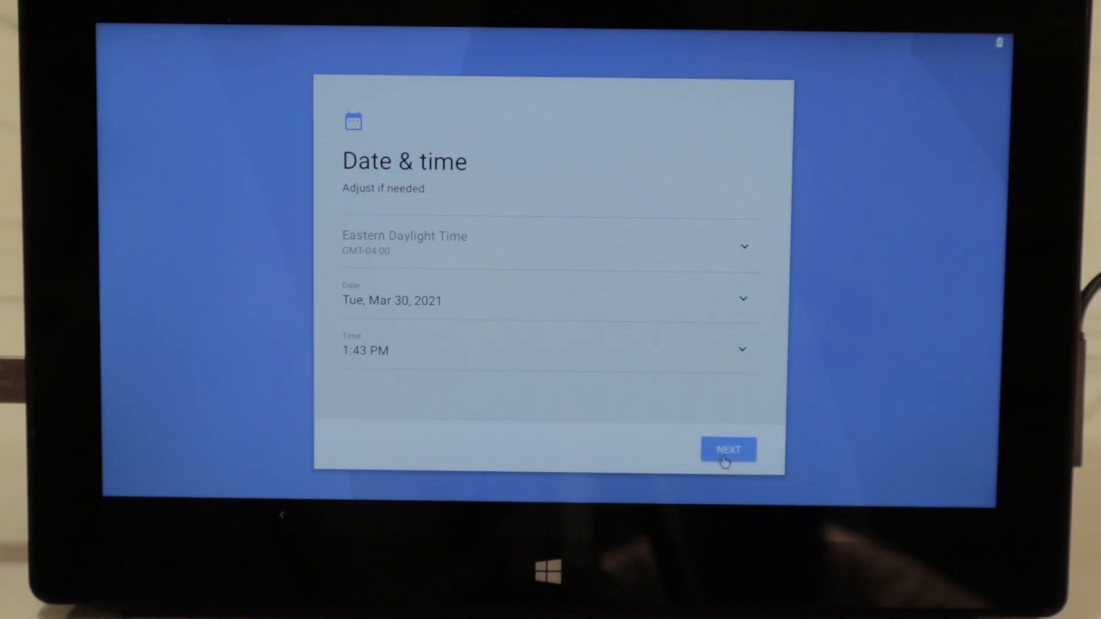
pyautogui.click(728, 449)
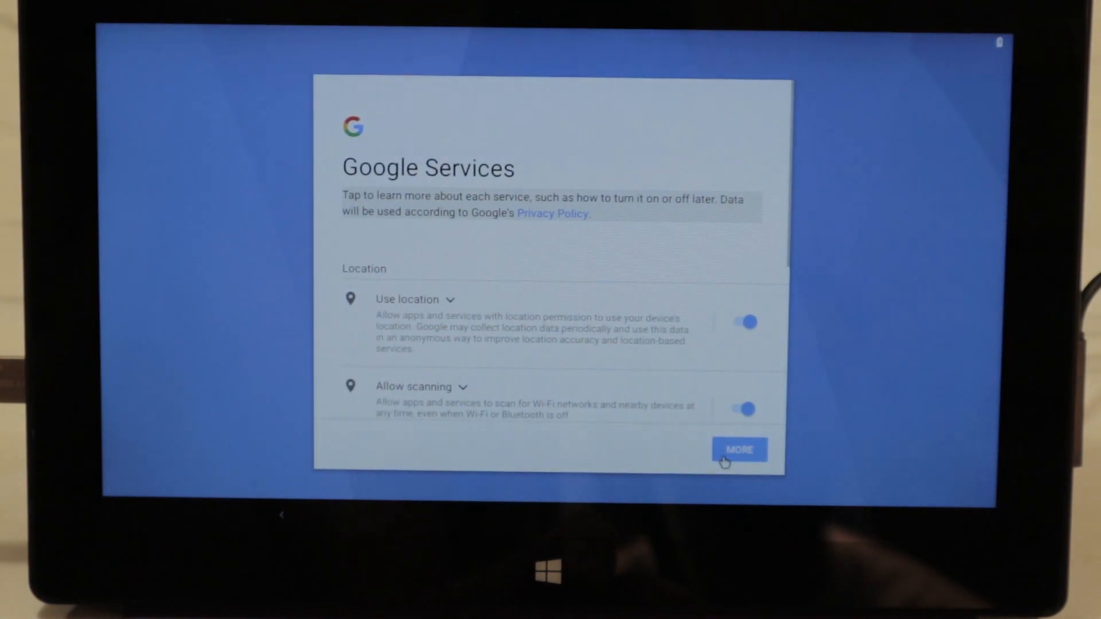
# Step: Move past Google Services and skip setting a screen lock, confirming 'Skip anyway'
pyautogui.click(738, 450)
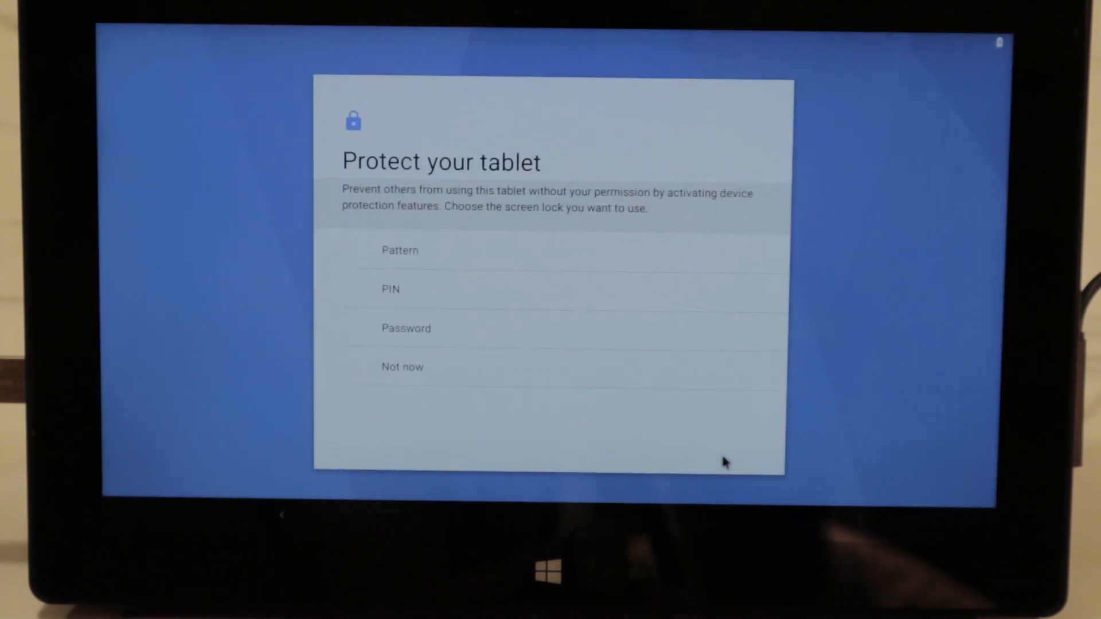
pyautogui.click(401, 366)
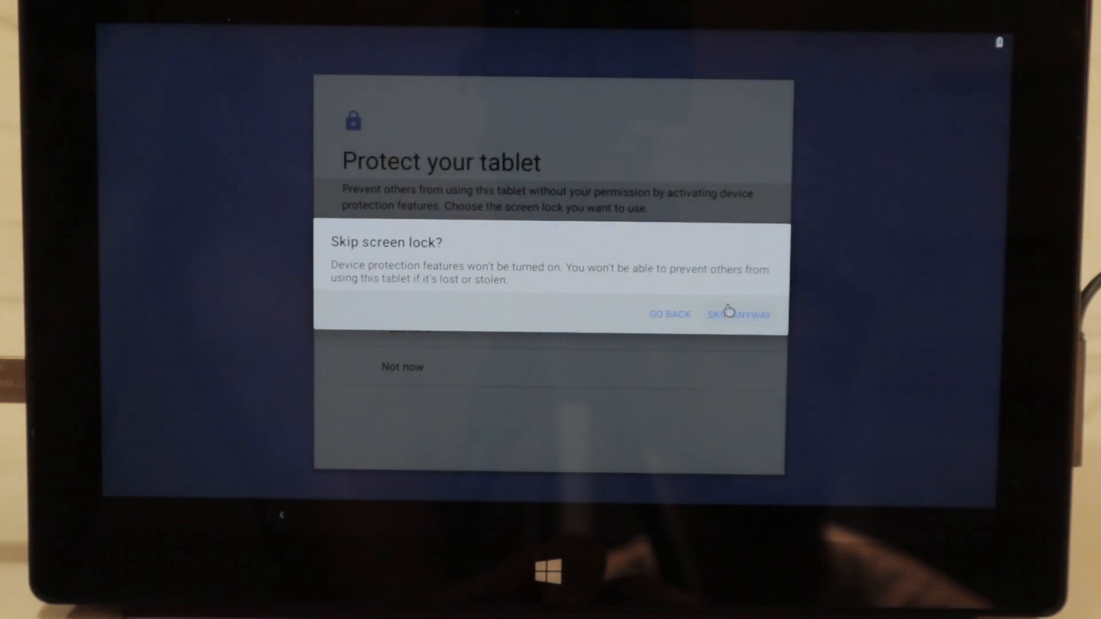
pyautogui.click(740, 314)
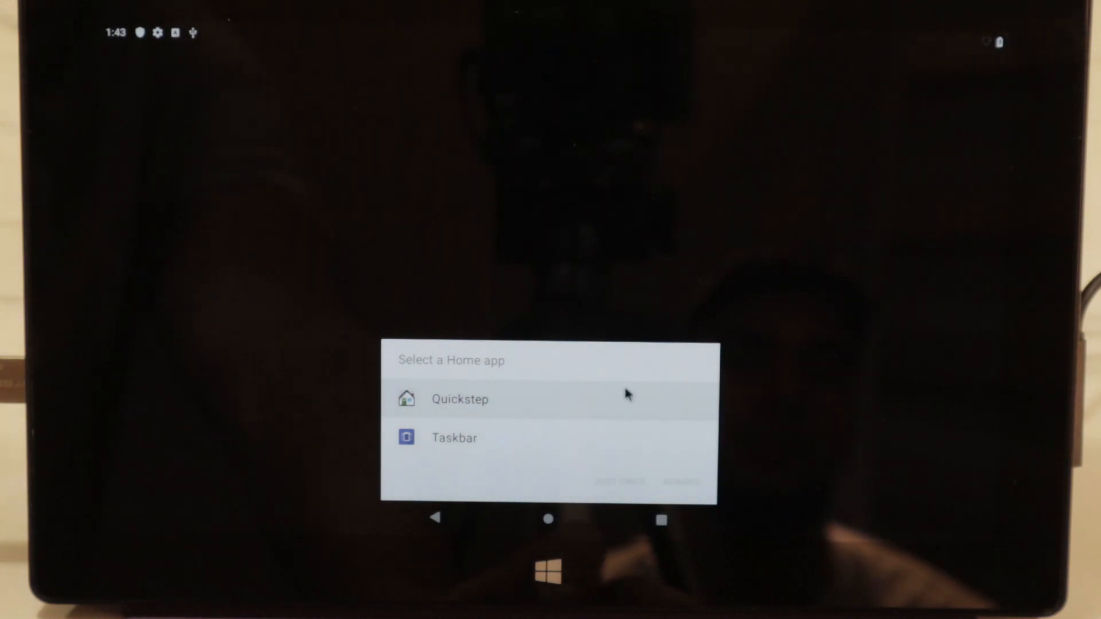
# Step: Choose Quickstep as the home app and decline the Chrome sign-in with 'No Thanks'
pyautogui.click(458, 399)
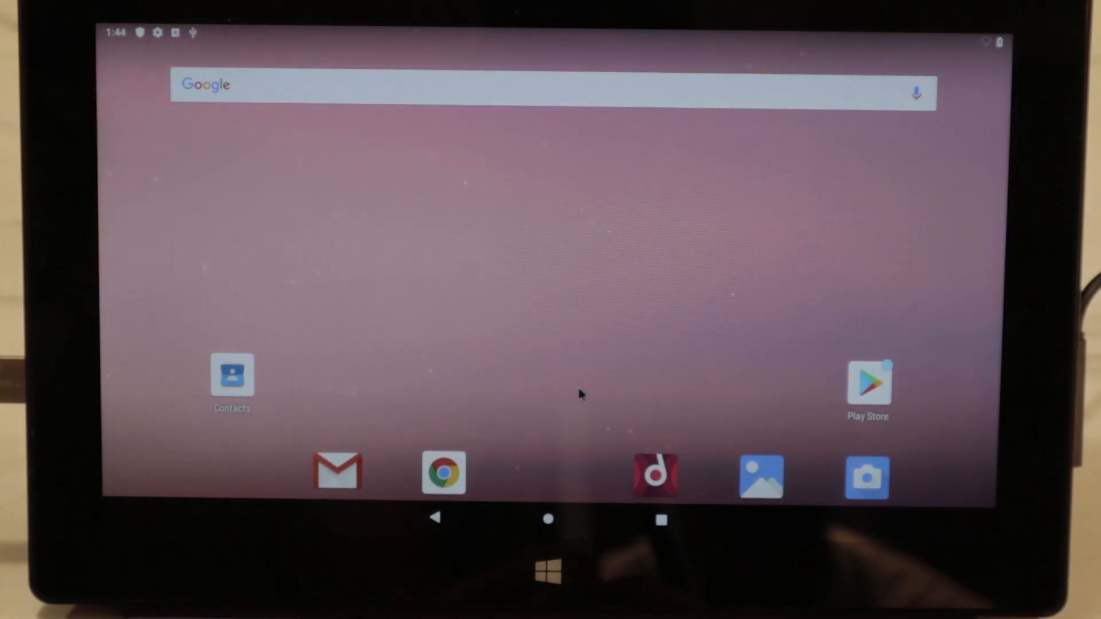
pyautogui.moveTo(568, 294)
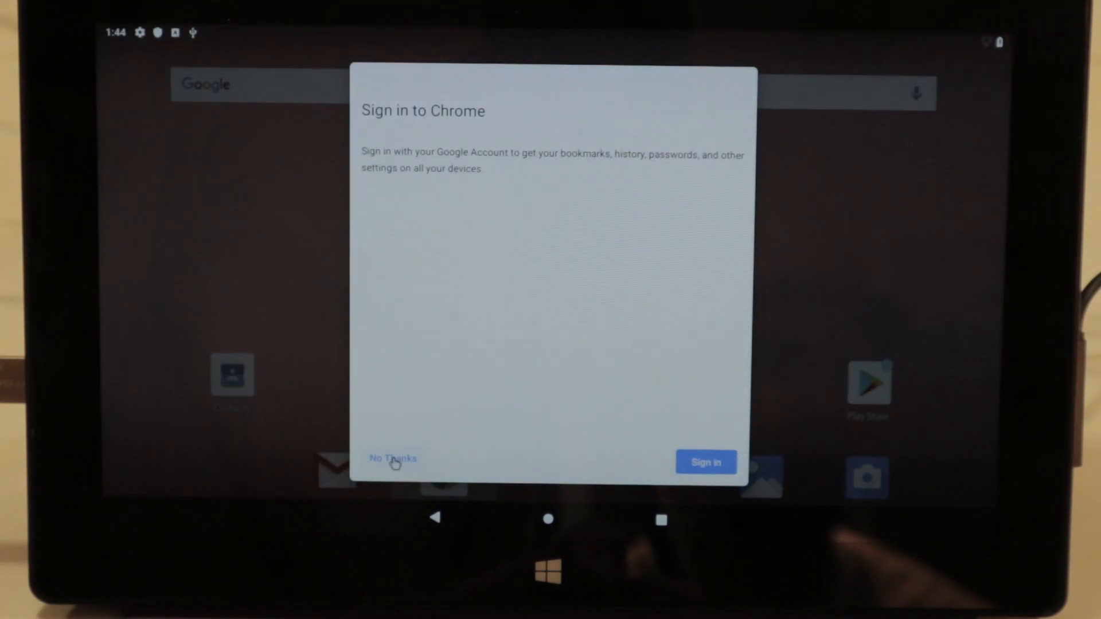
pyautogui.click(392, 457)
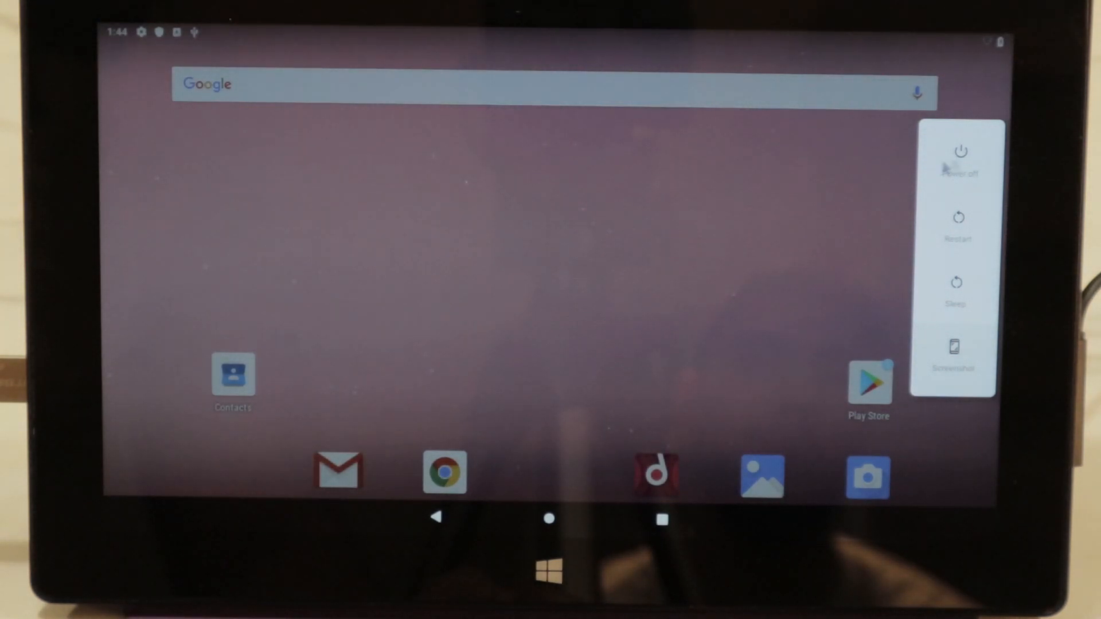
# Step: Reboot into GRUB, boot 'Windows at hd0,gpt2', and show the Windows 10 Start app list
pyautogui.click(953, 217)
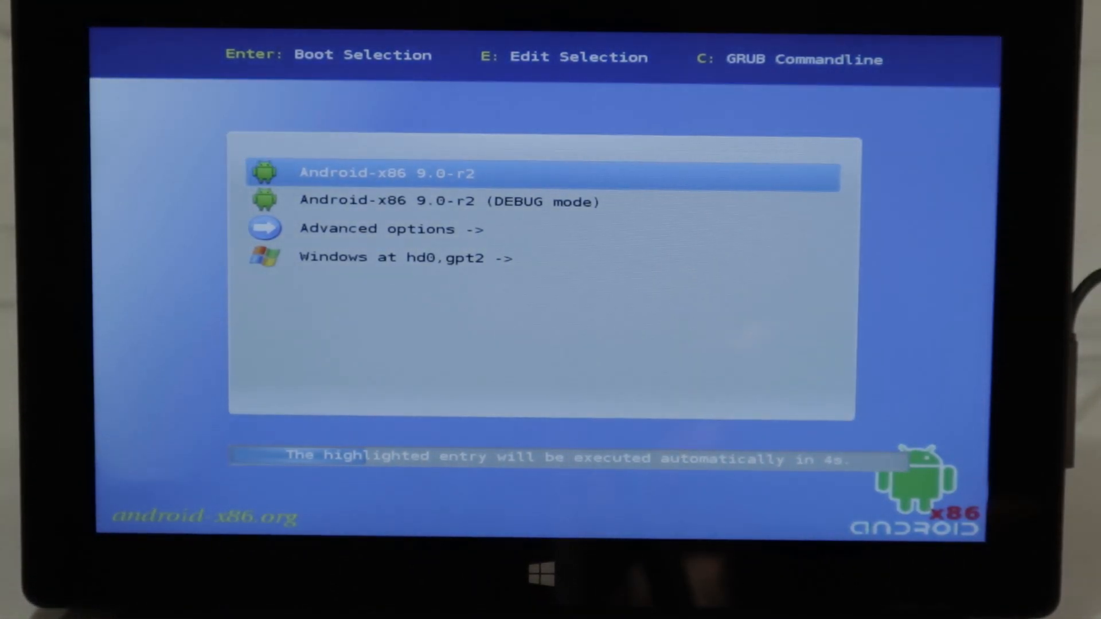
pyautogui.press('Down')
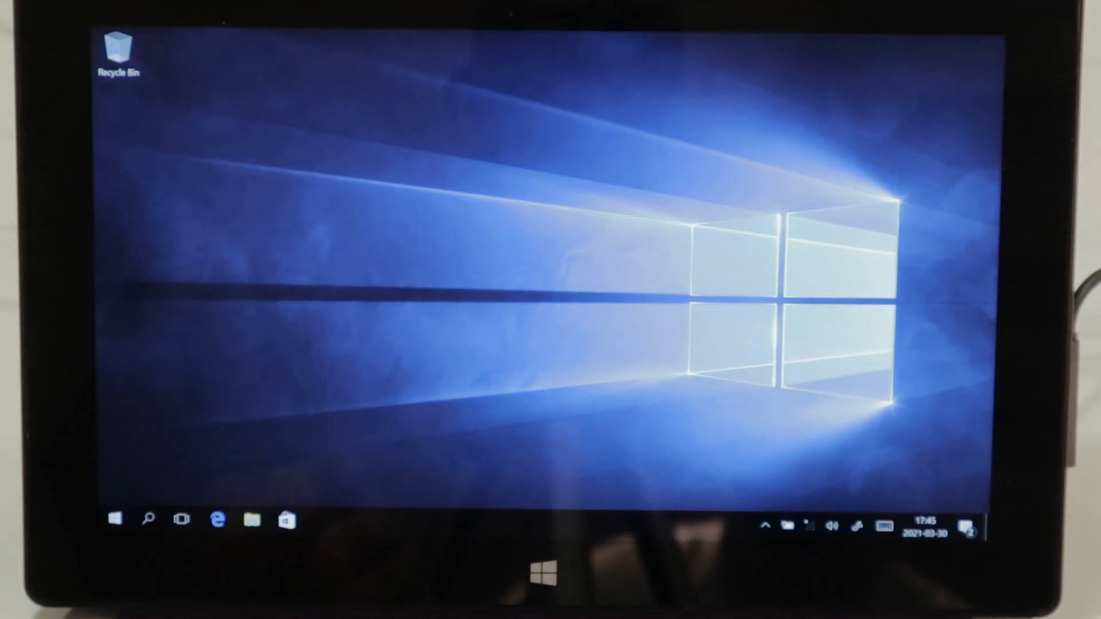
pyautogui.click(113, 518)
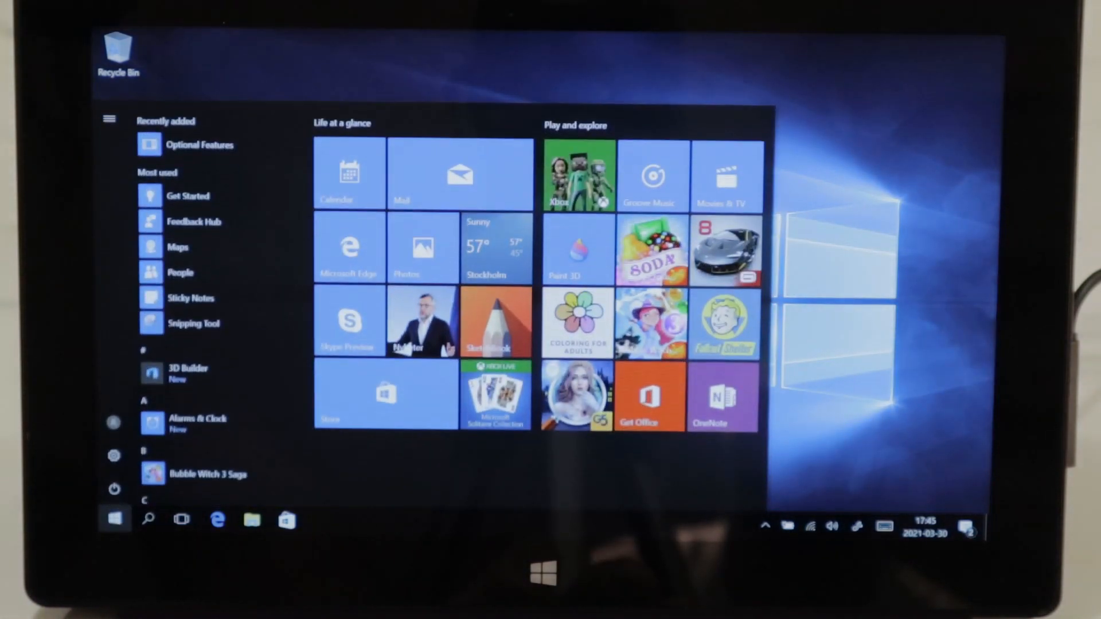